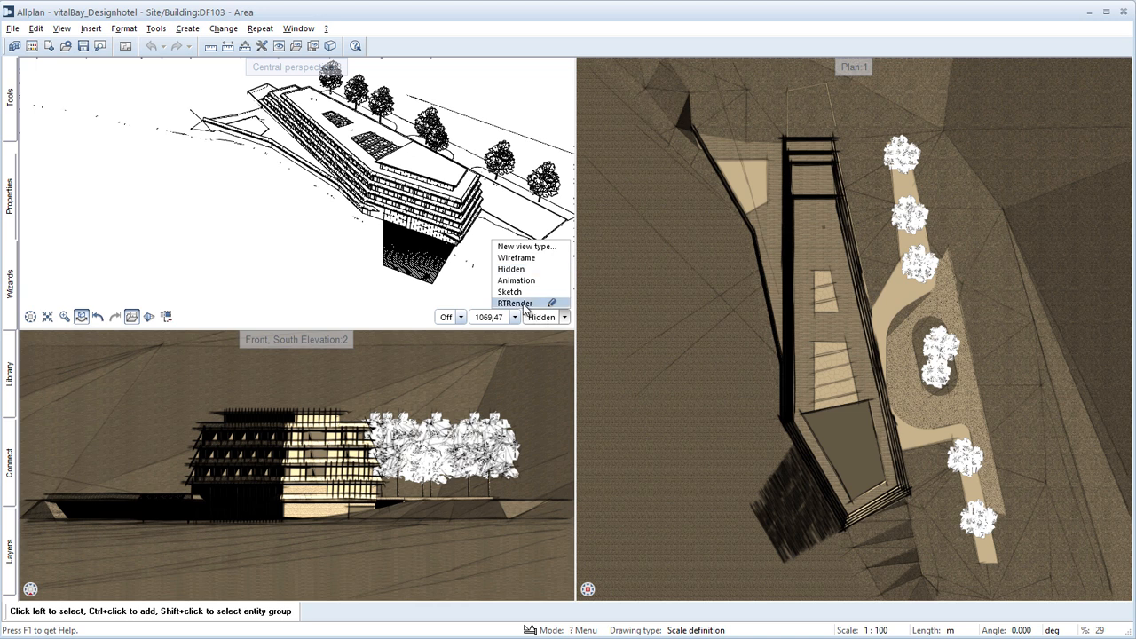
Step: Switch the hotel's central perspective view to Wireframe display
click(515, 303)
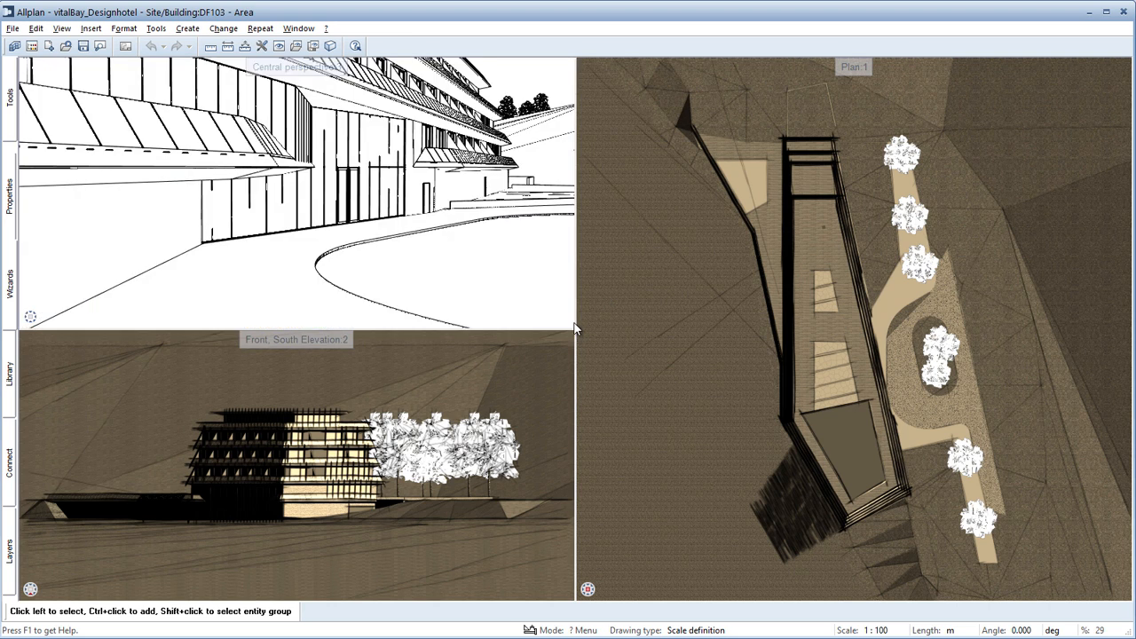
mouse_move(551, 310)
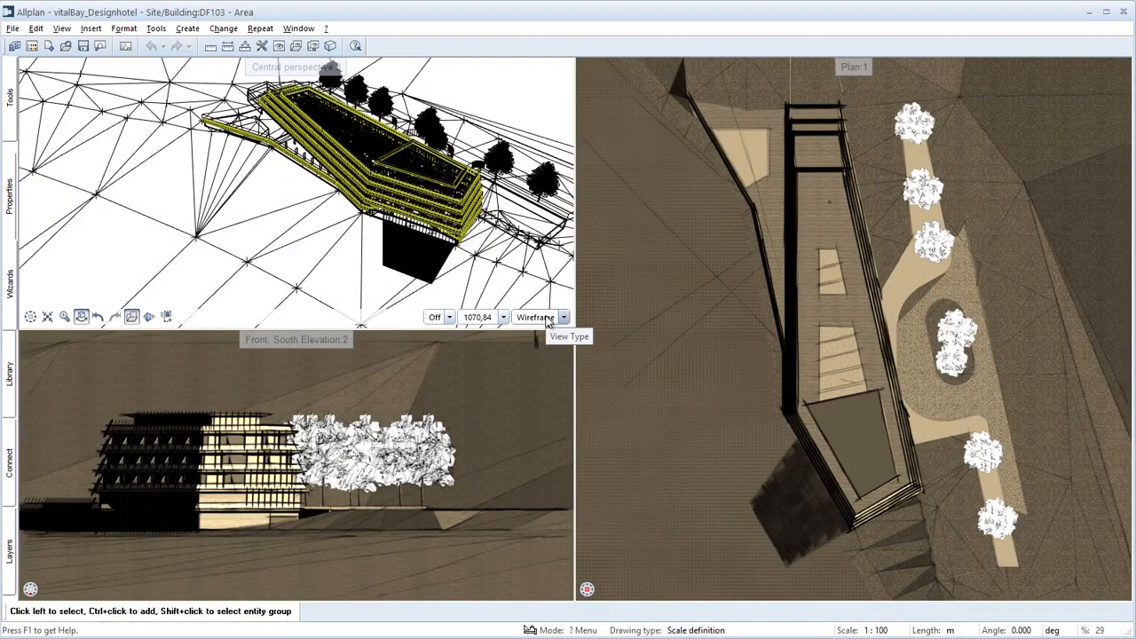
Step: Switch the perspective to Hidden, then Animation, and open the Animation render settings
click(564, 317)
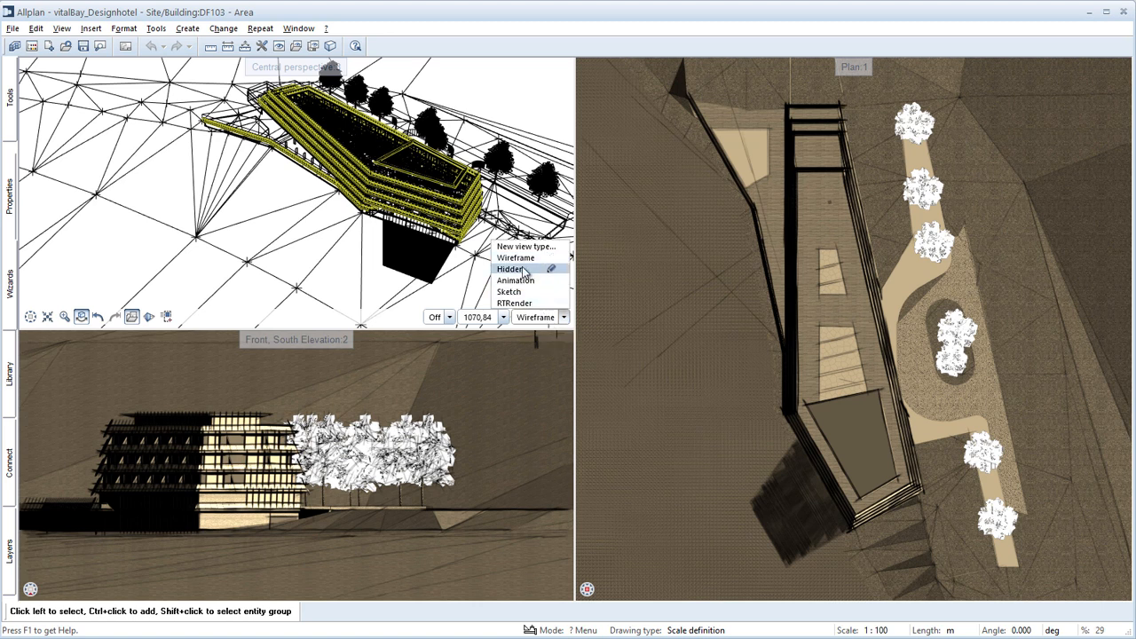
mouse_move(515, 258)
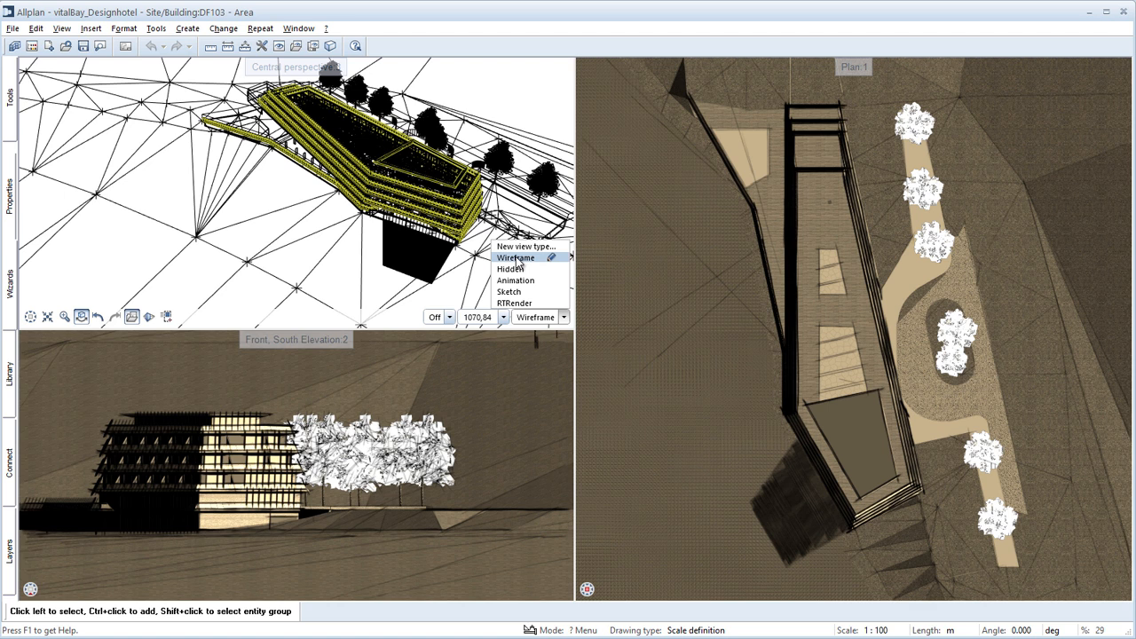
click(510, 269)
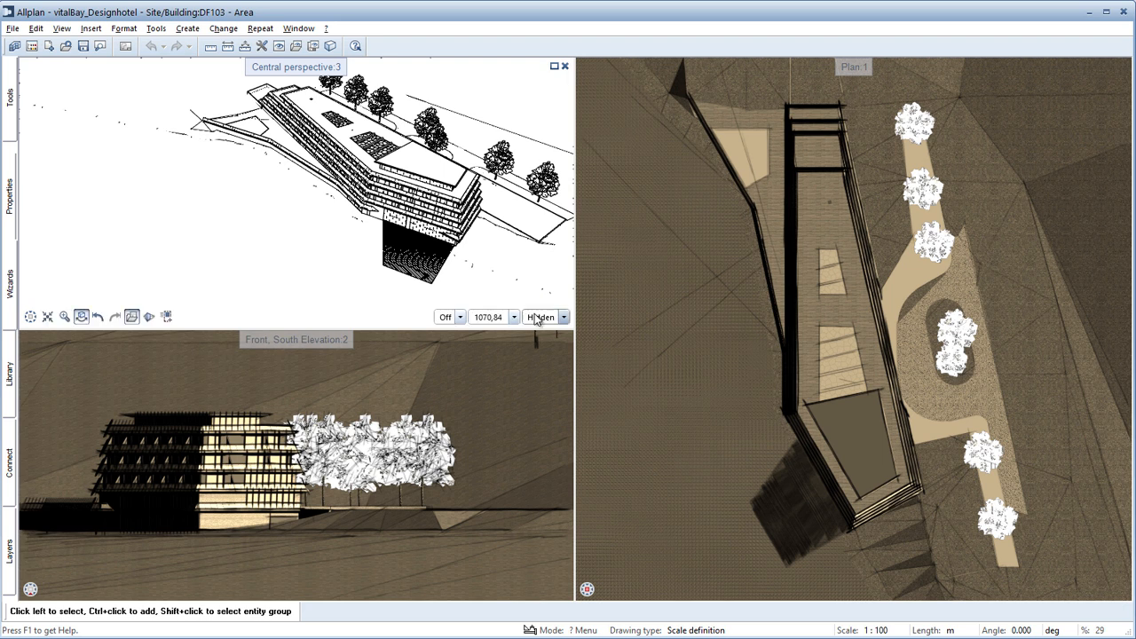
click(563, 317)
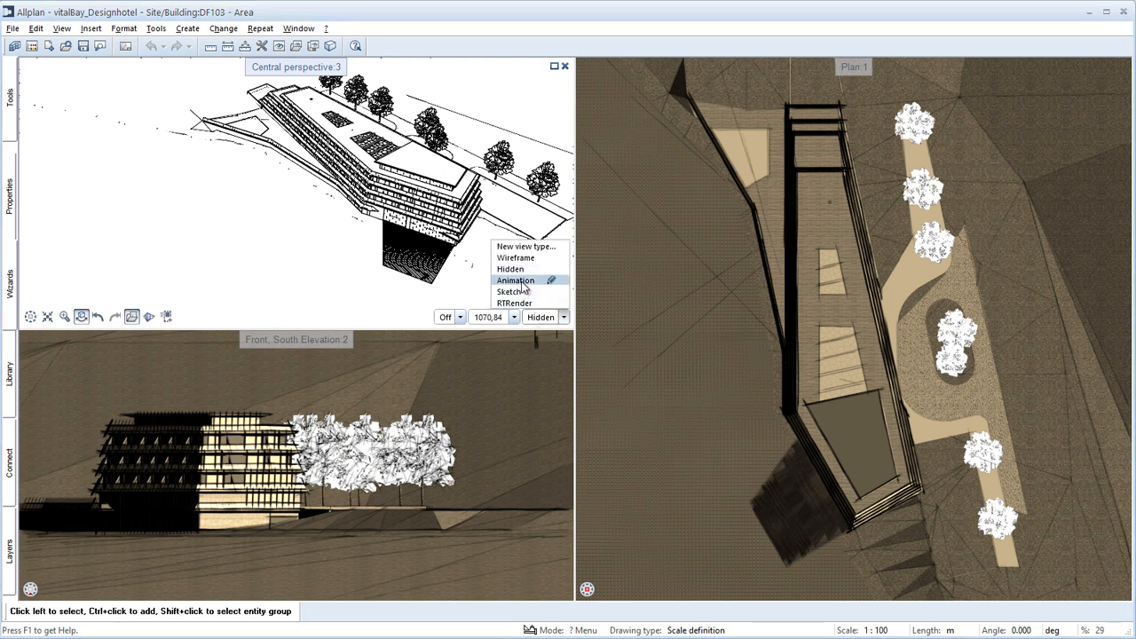
click(516, 280)
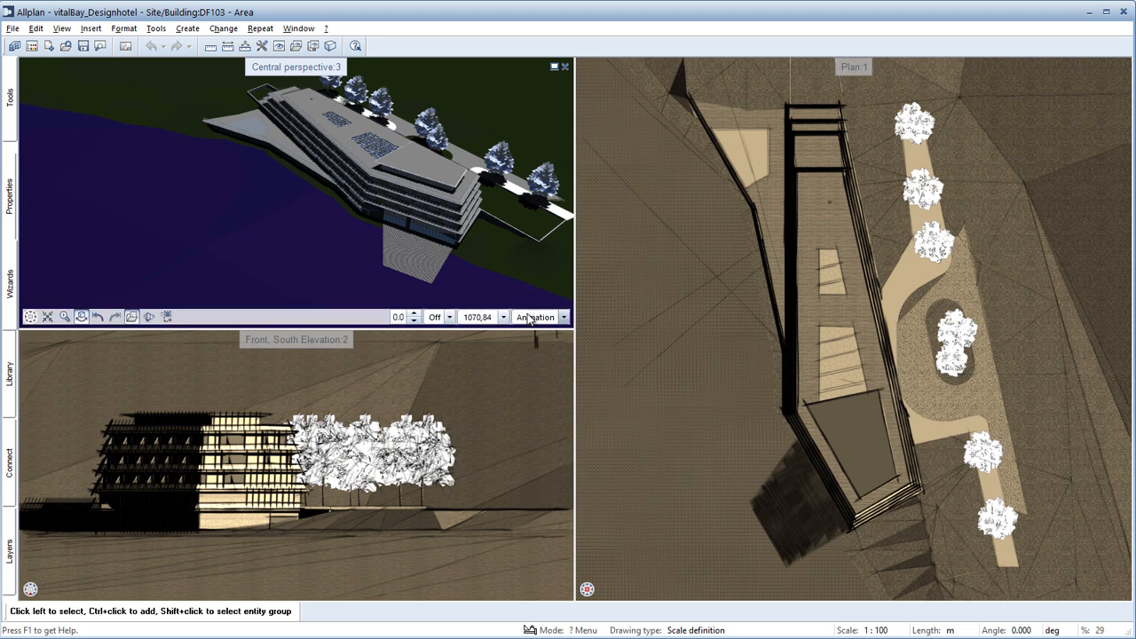
click(563, 316)
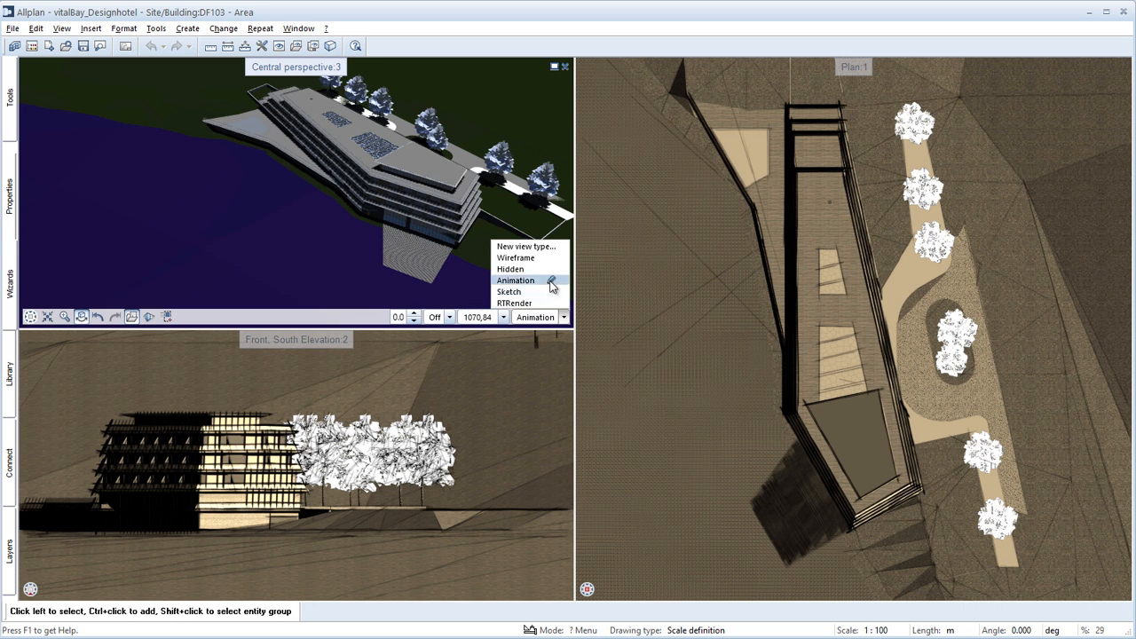
click(515, 303)
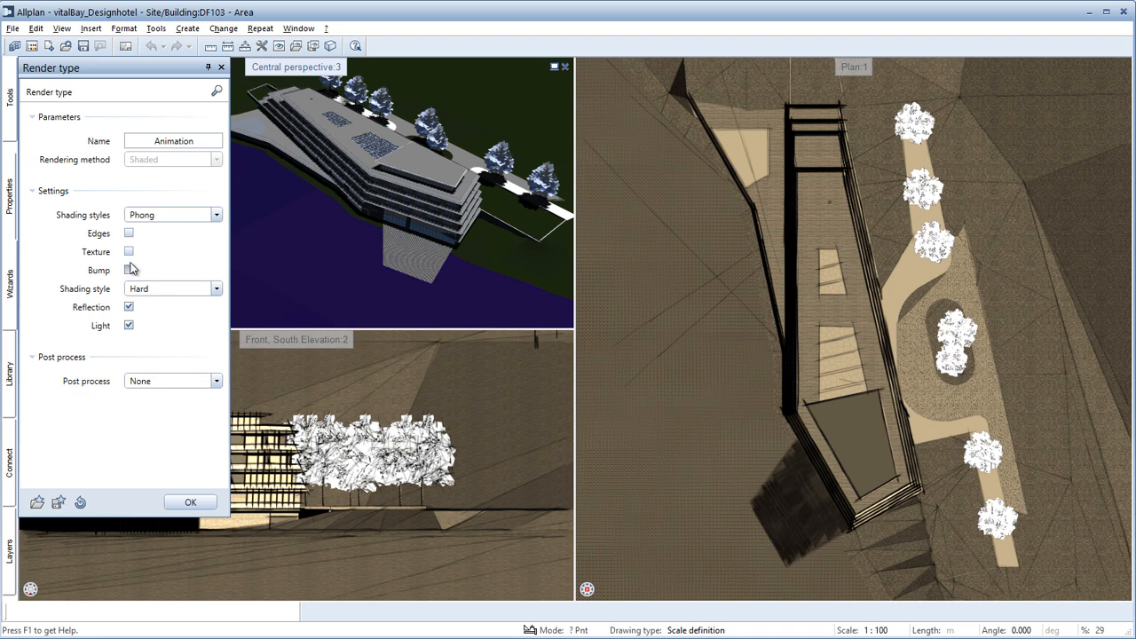
Step: Enable Bump and Texture for the animation render, then apply and orbit the pencil Sketch view
click(128, 251)
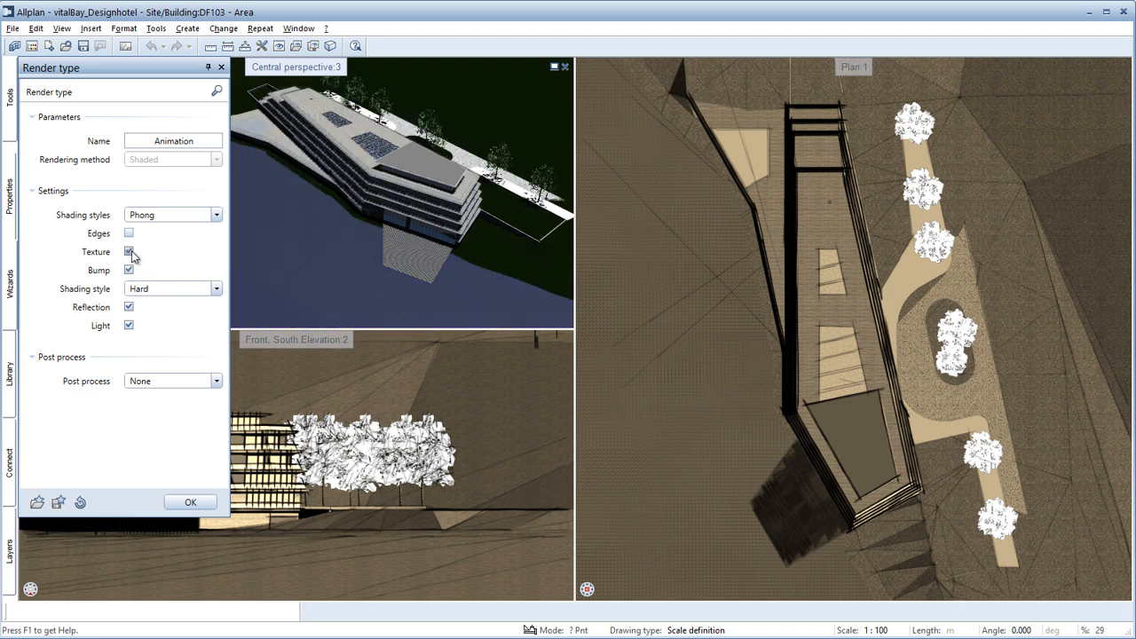
click(129, 251)
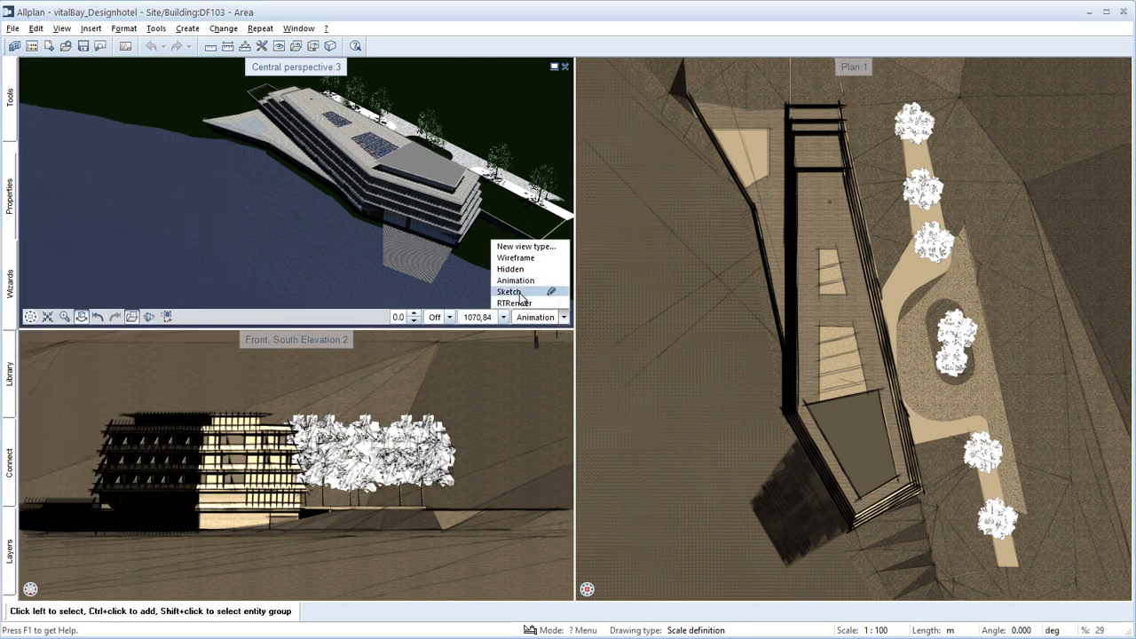
click(509, 292)
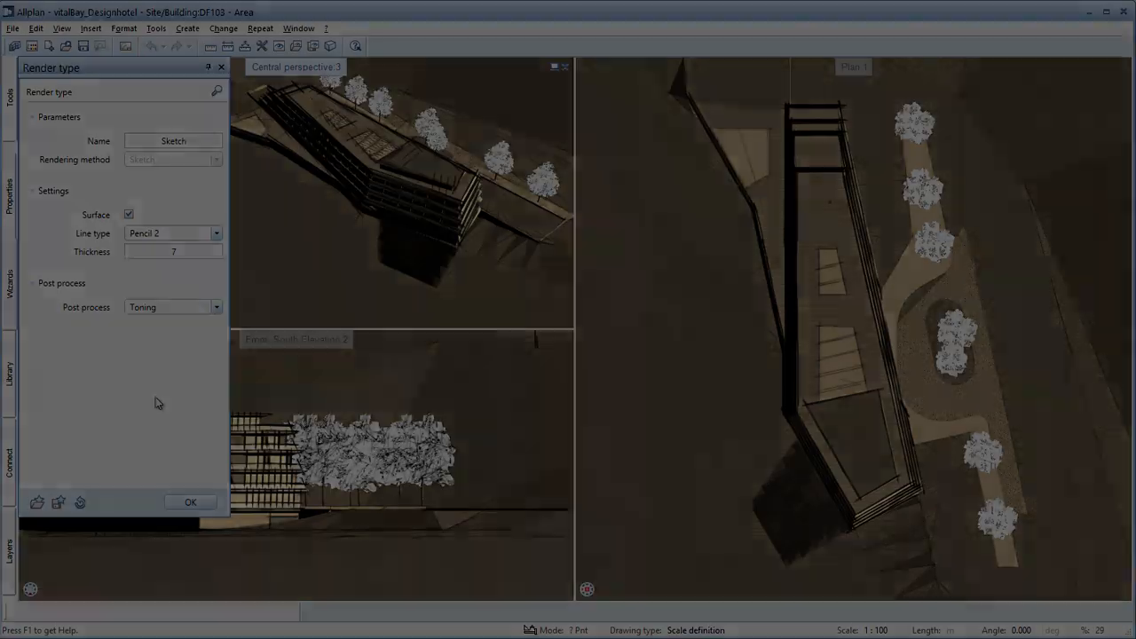
click(190, 502)
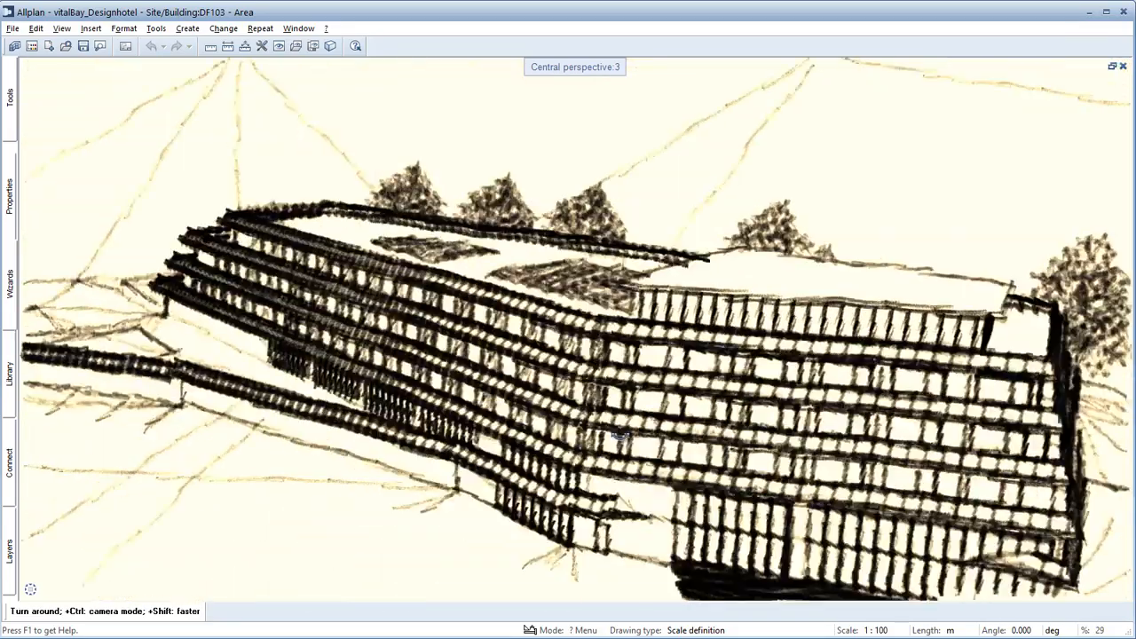
drag(621, 435, 368, 460)
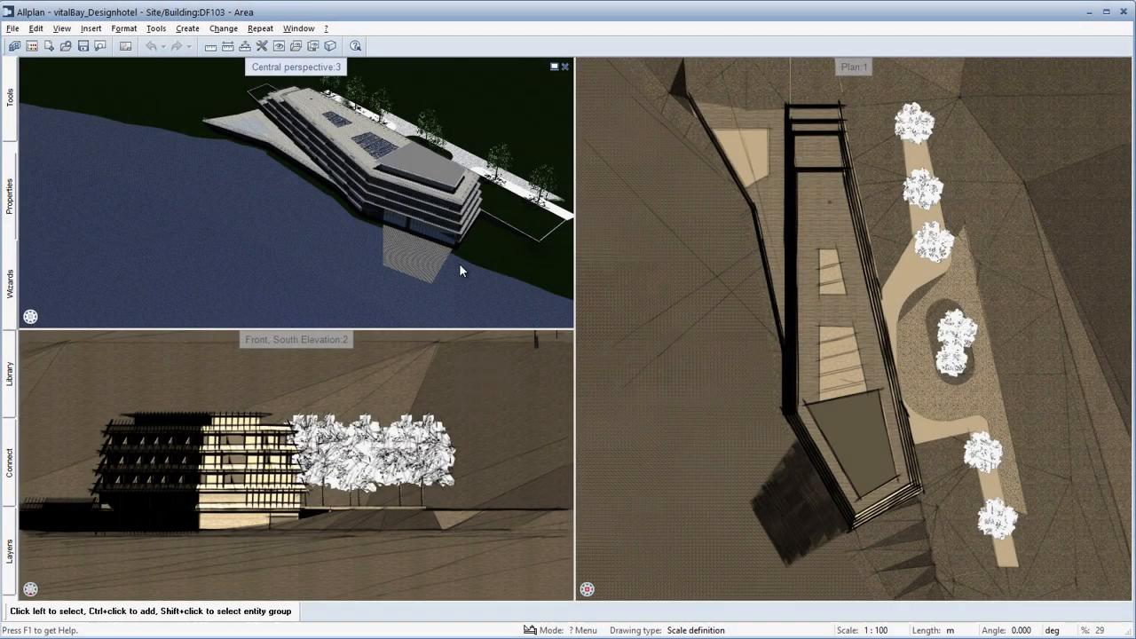
Step: Open Surroundings and position the sun at July 1, 14:44
right_click(462, 269)
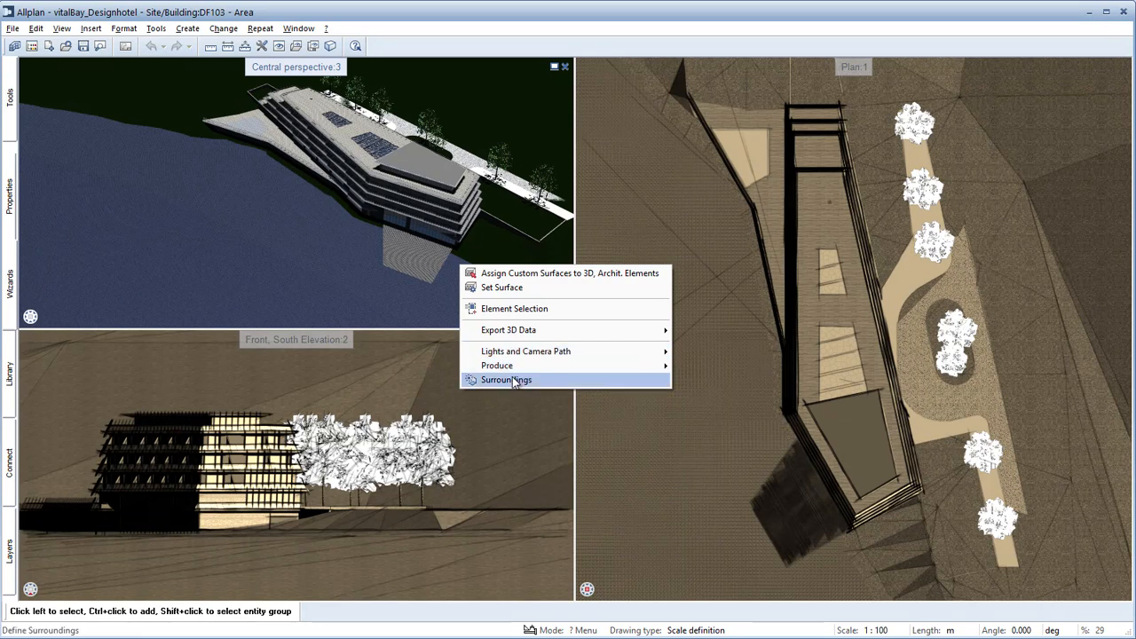
click(507, 380)
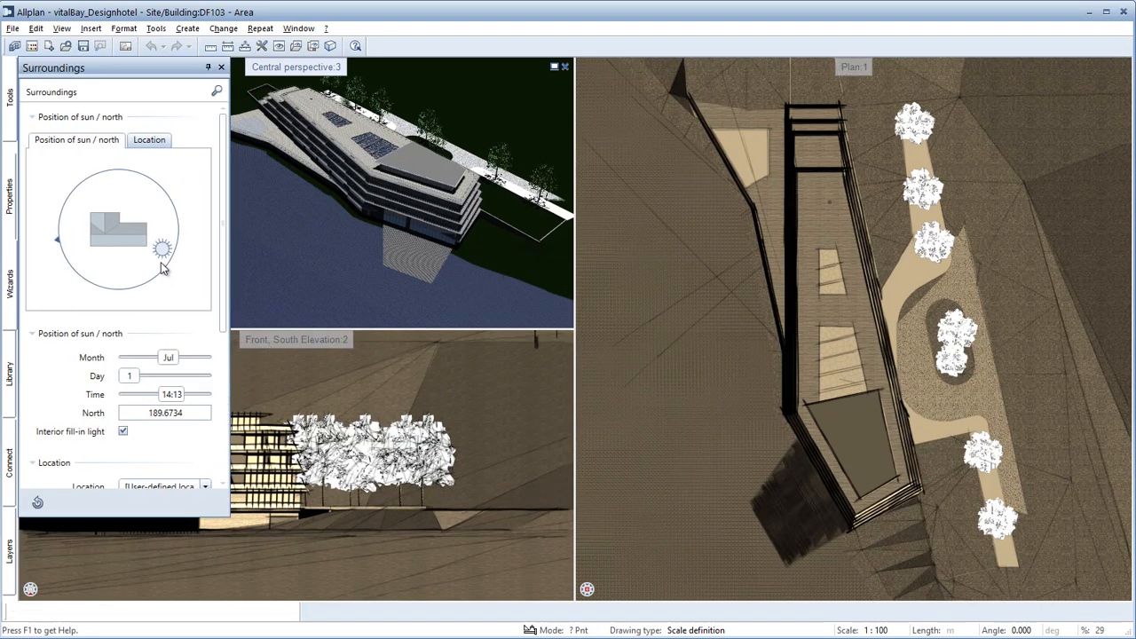
drag(164, 248, 156, 200)
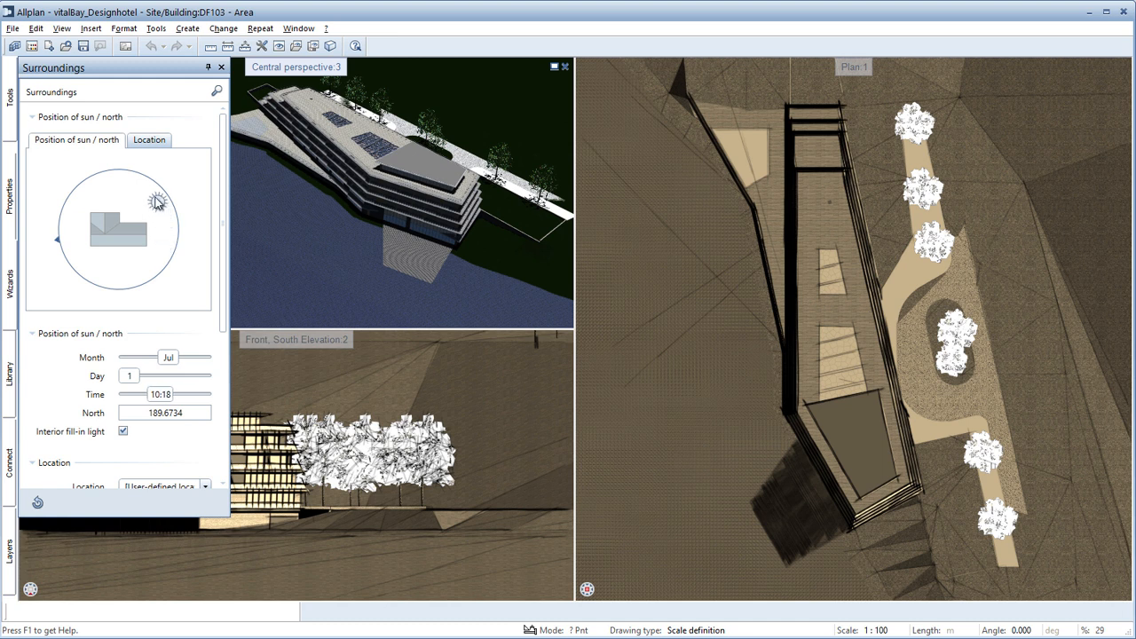
drag(158, 200, 160, 256)
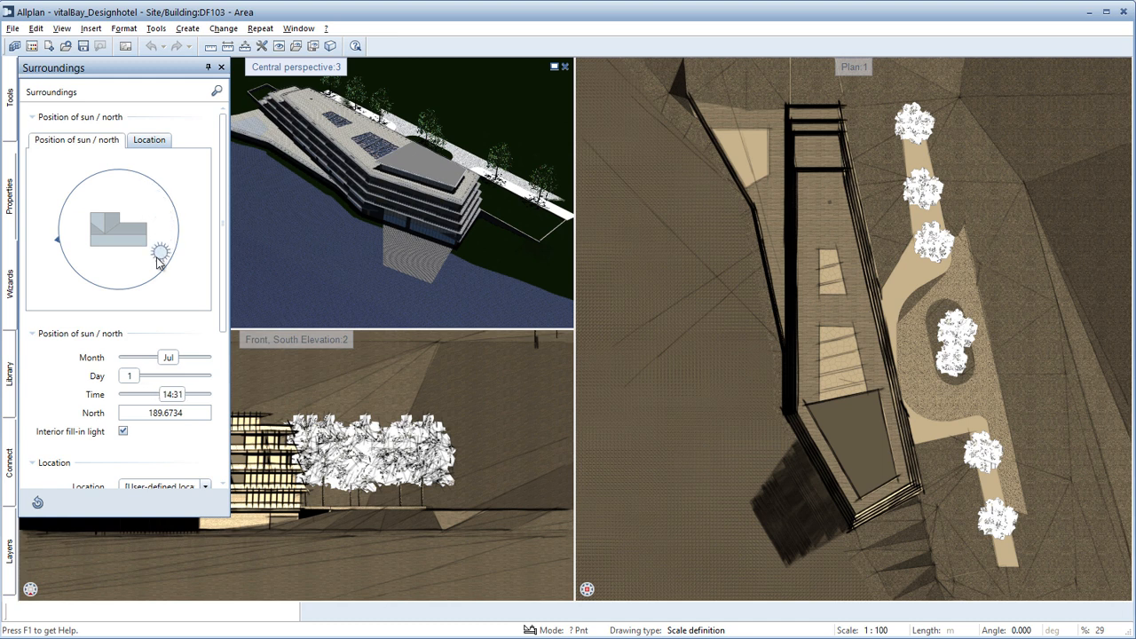
drag(159, 253, 128, 276)
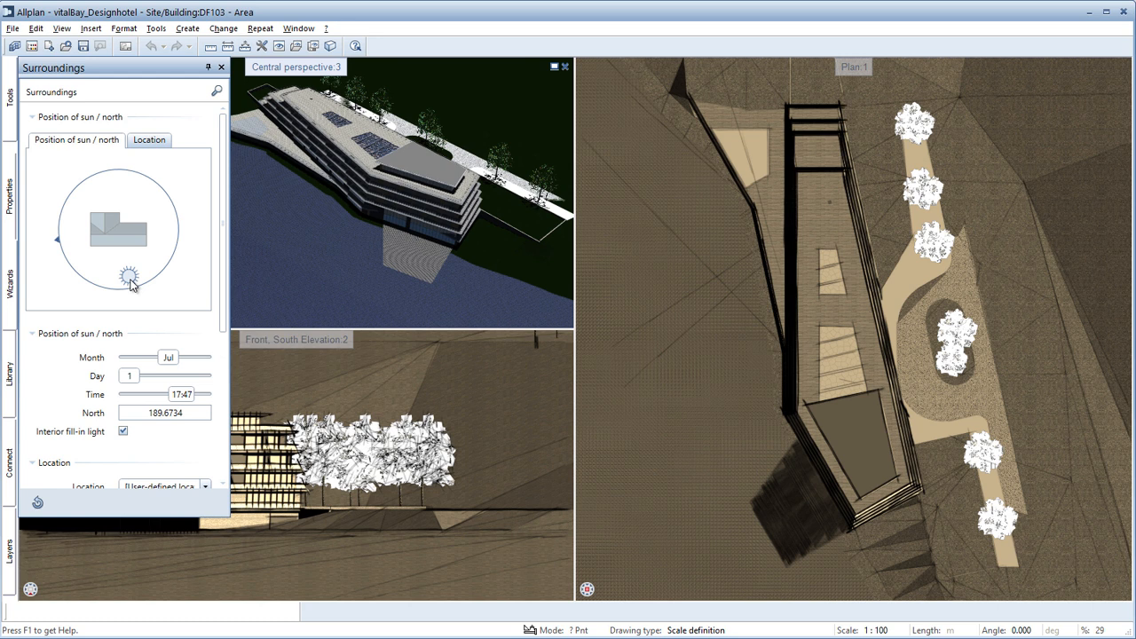
drag(131, 275, 135, 280)
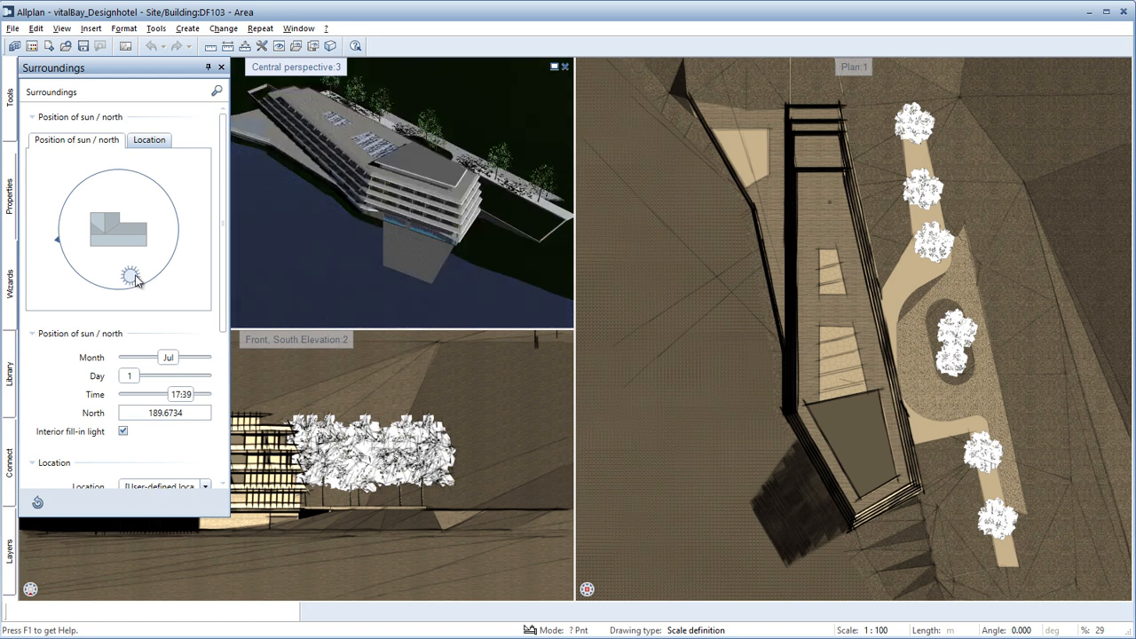
drag(131, 274, 165, 246)
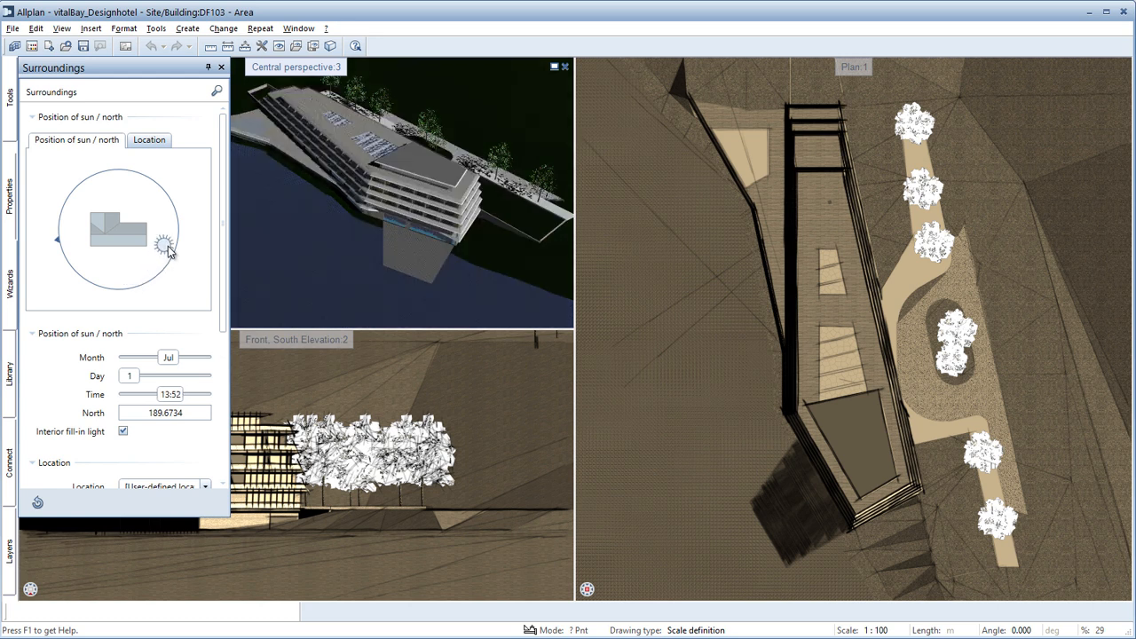
click(149, 139)
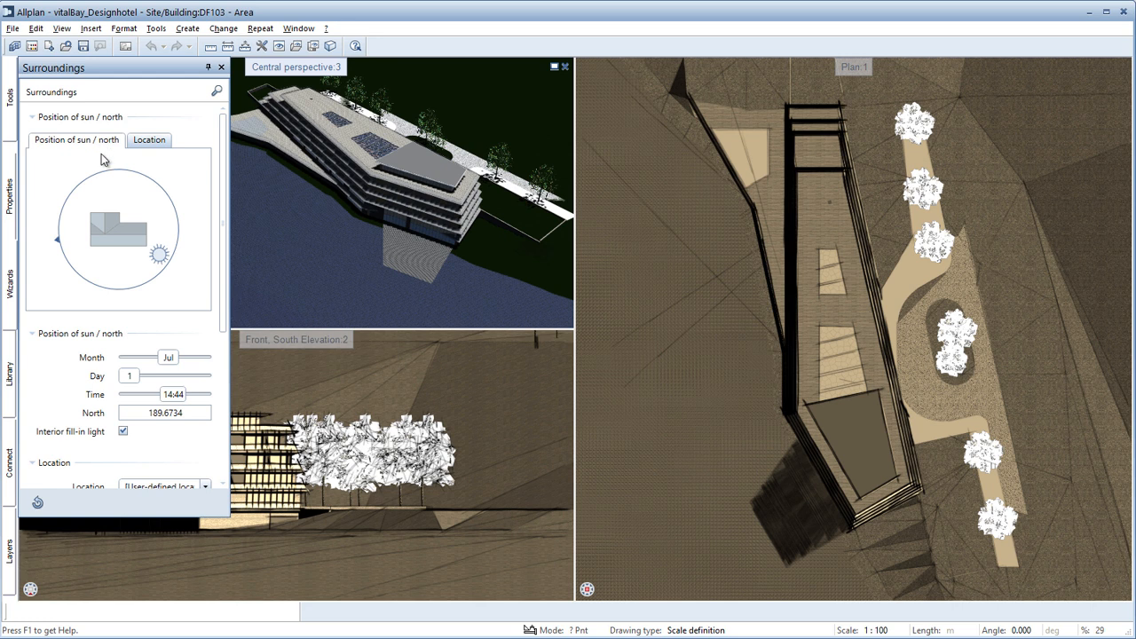
Step: Scroll the Surroundings palette down to the location and background settings
scroll(down, 3)
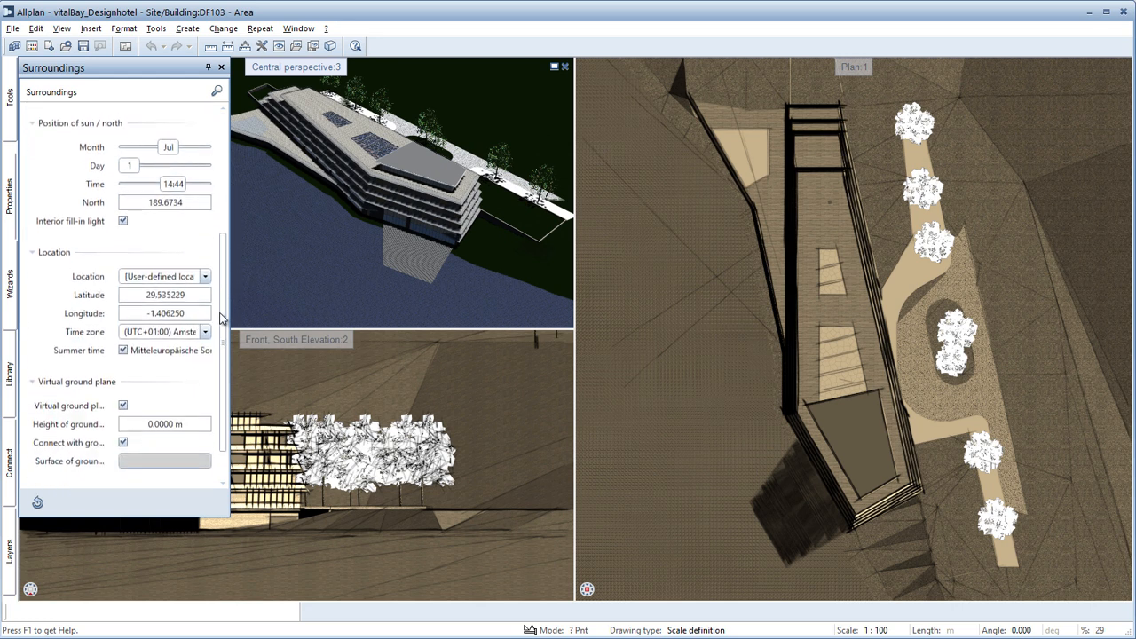
scroll(down, 3)
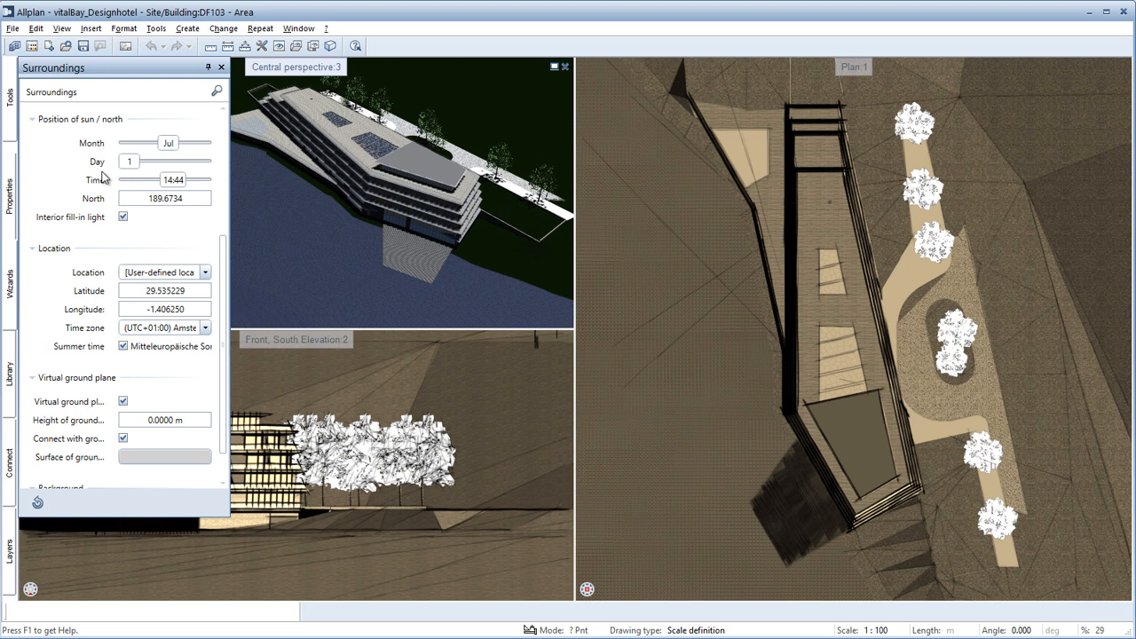
mouse_move(103, 242)
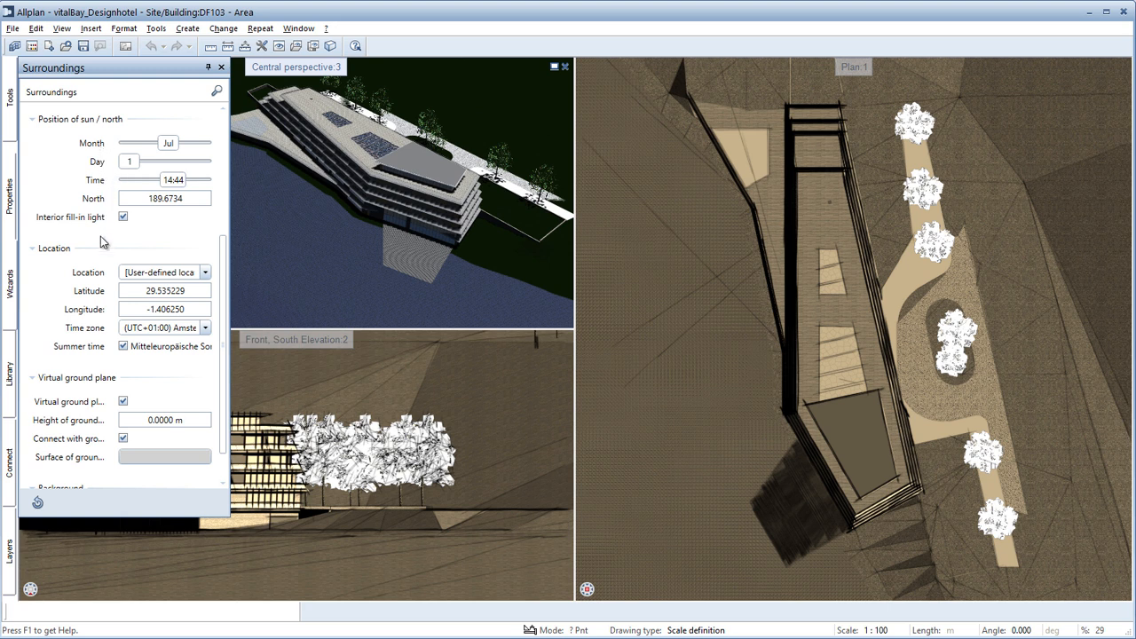
mouse_move(105, 299)
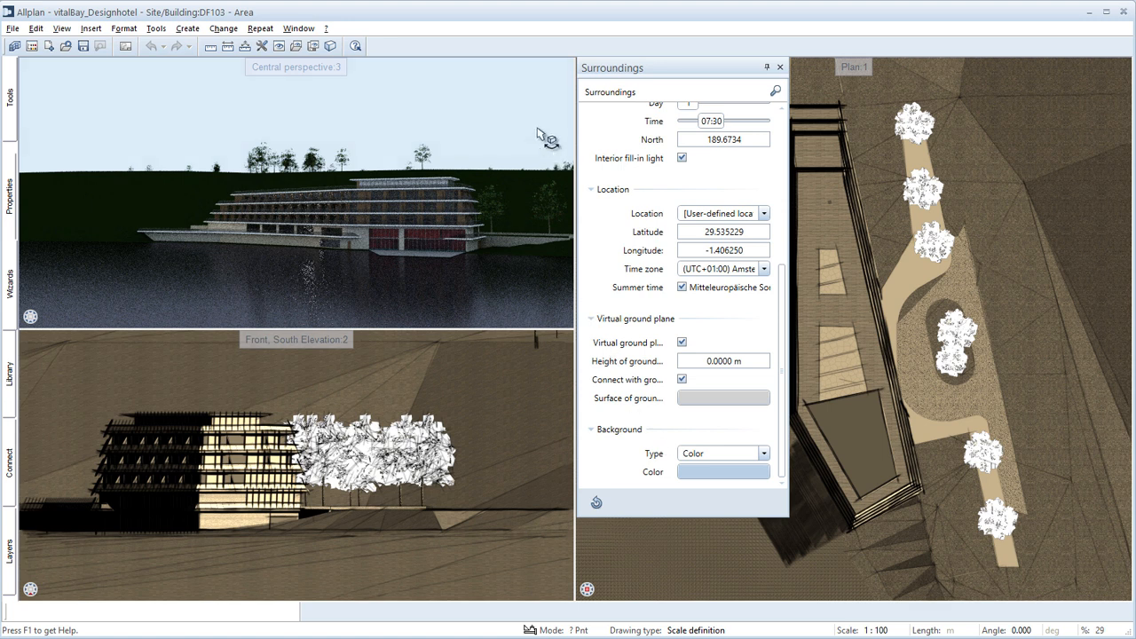
mouse_move(695, 441)
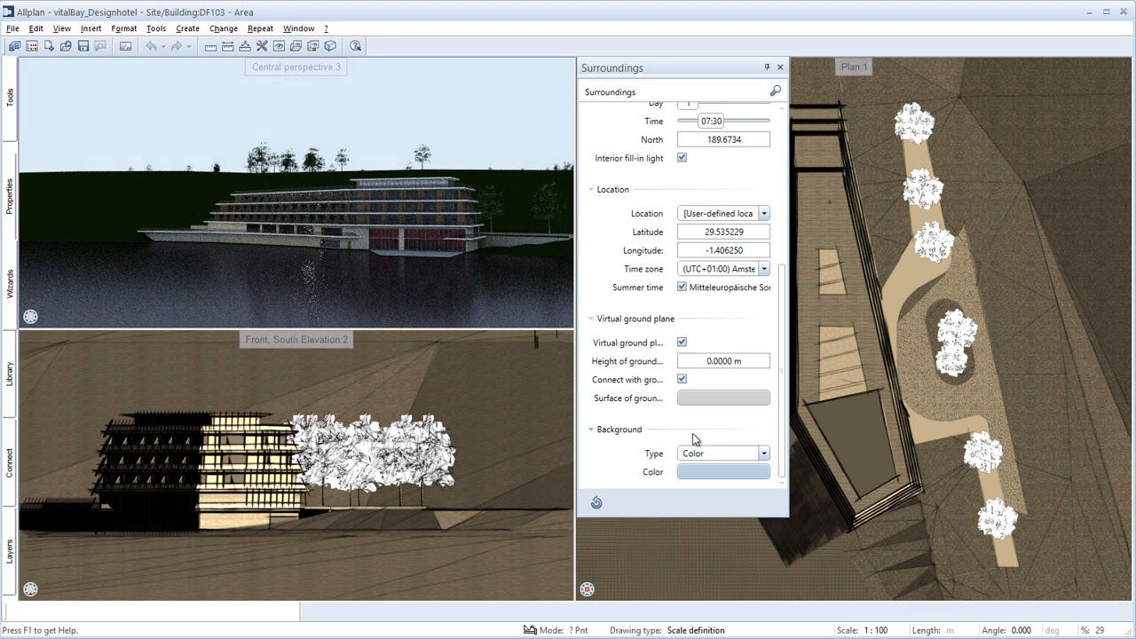
Step: Set a Physical sky background, move the sun to 21:01, and show hidden lines
click(762, 453)
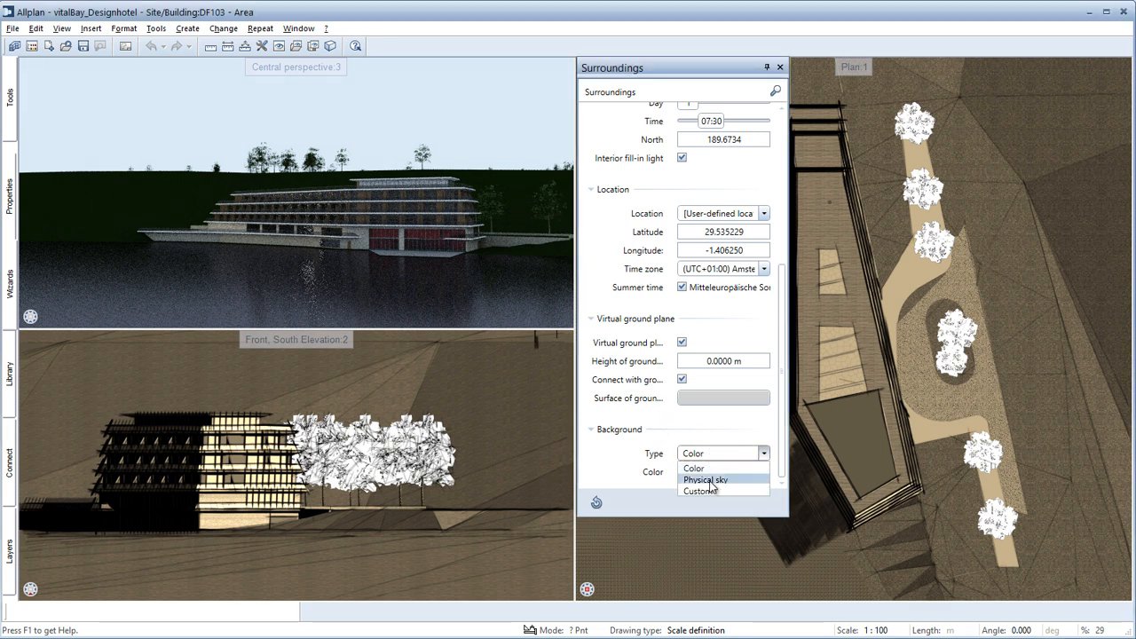
click(706, 479)
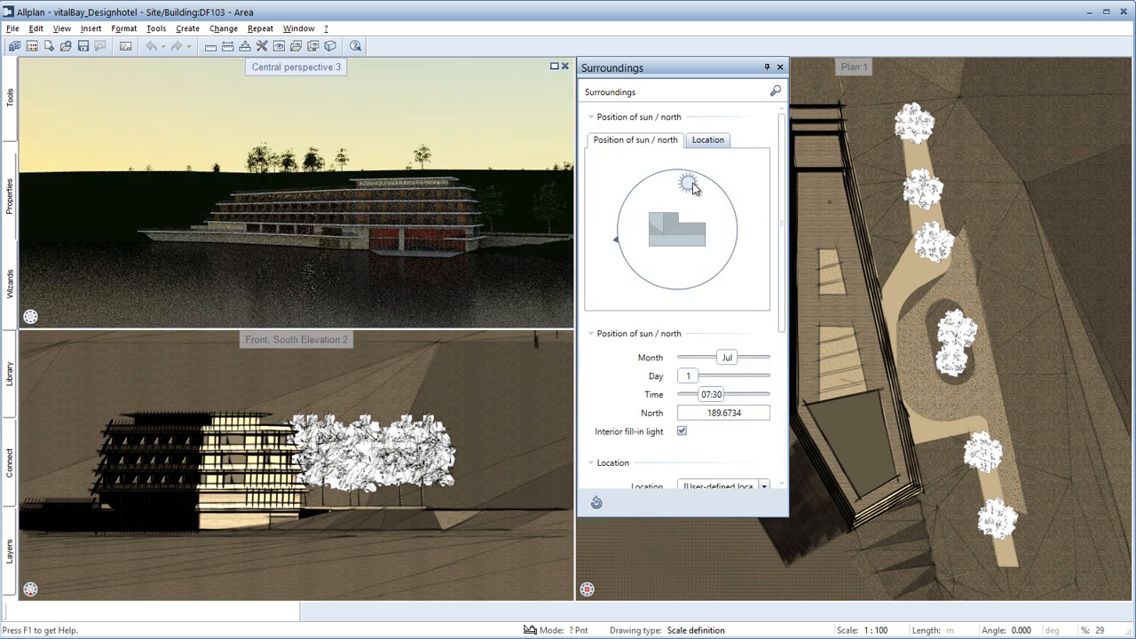
drag(688, 182, 721, 249)
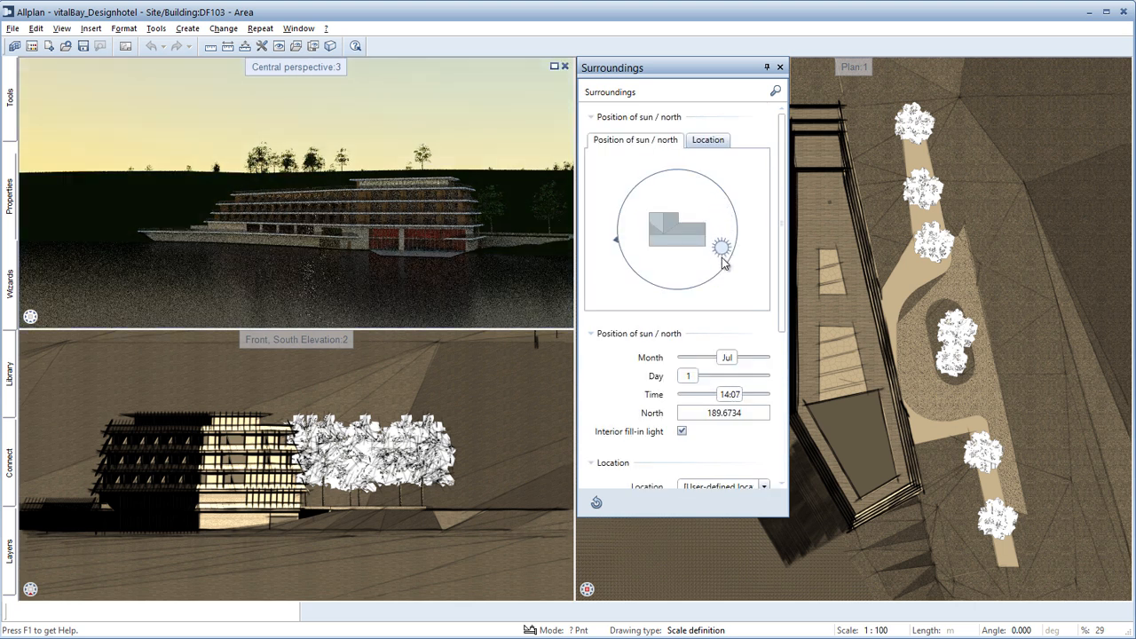
drag(725, 249, 714, 258)
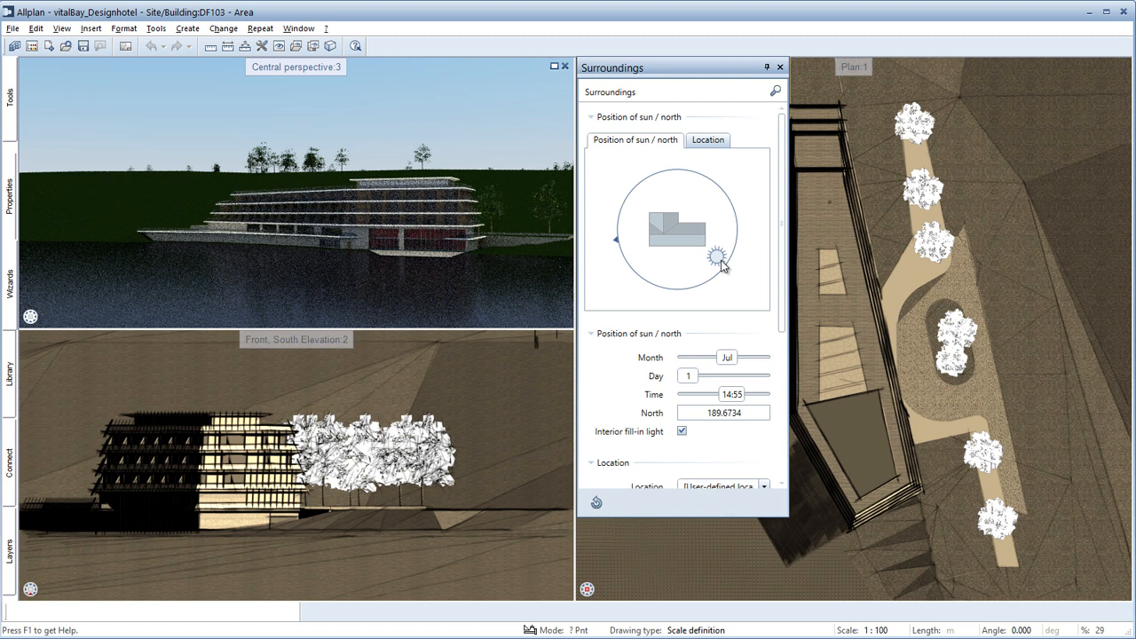
drag(717, 258, 661, 275)
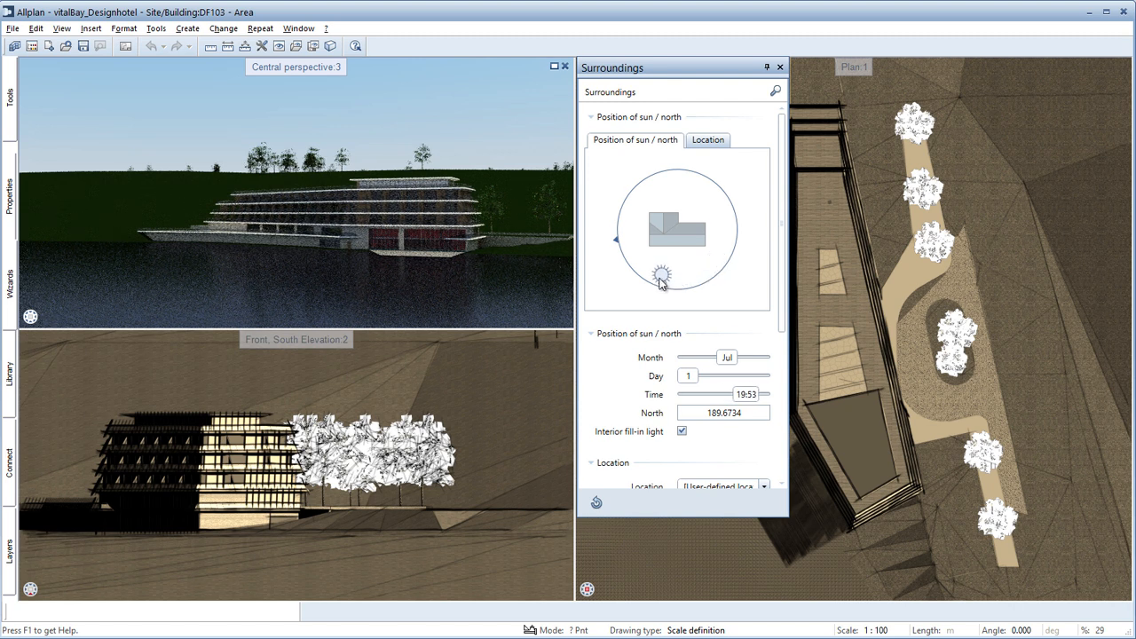
drag(662, 278, 648, 268)
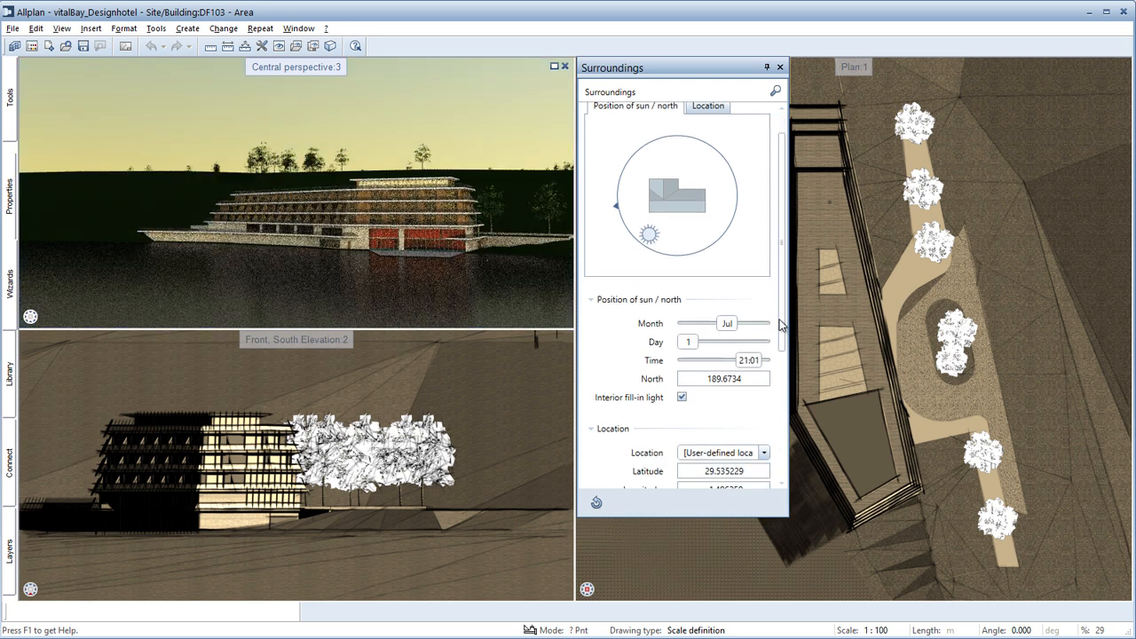
scroll(down, 3)
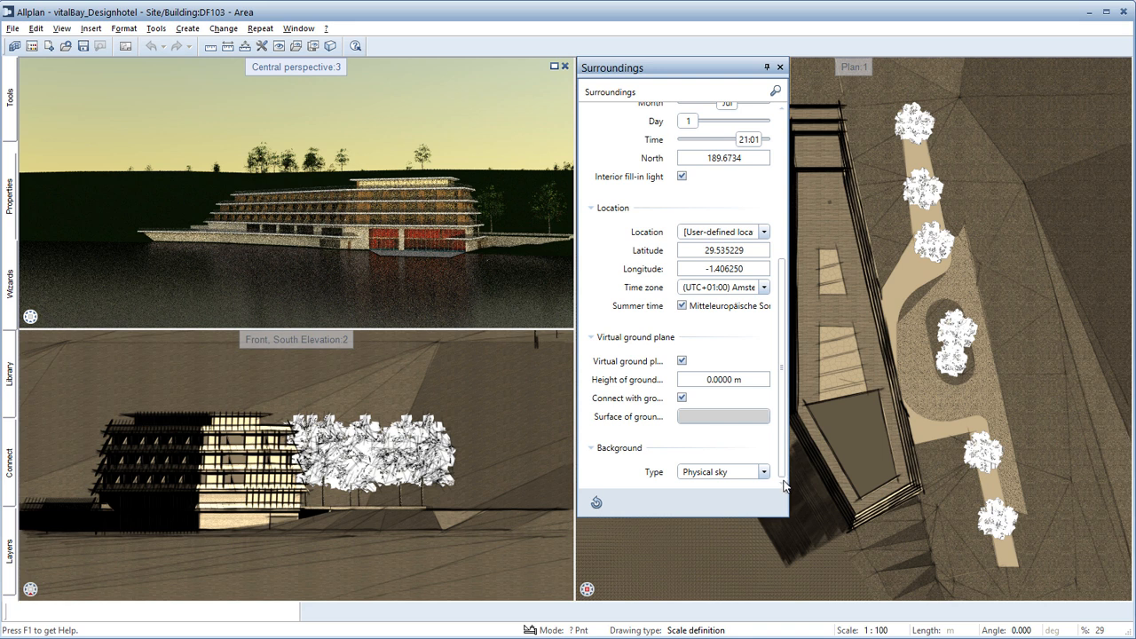
click(762, 471)
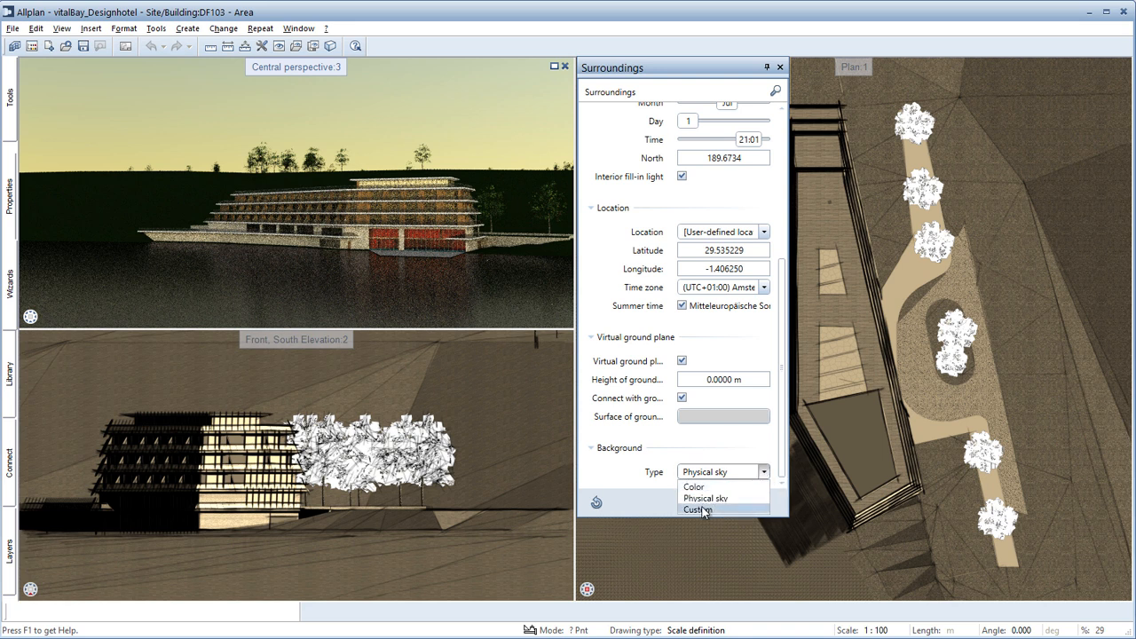
click(697, 509)
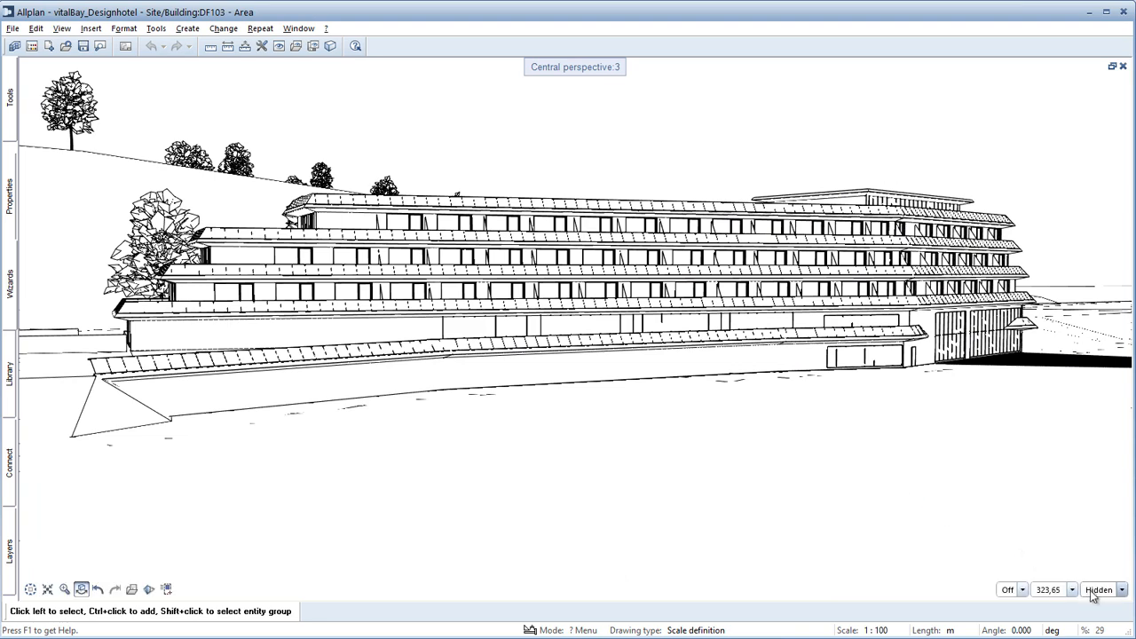
Step: Switch the perspective view type to RTRender
click(1099, 590)
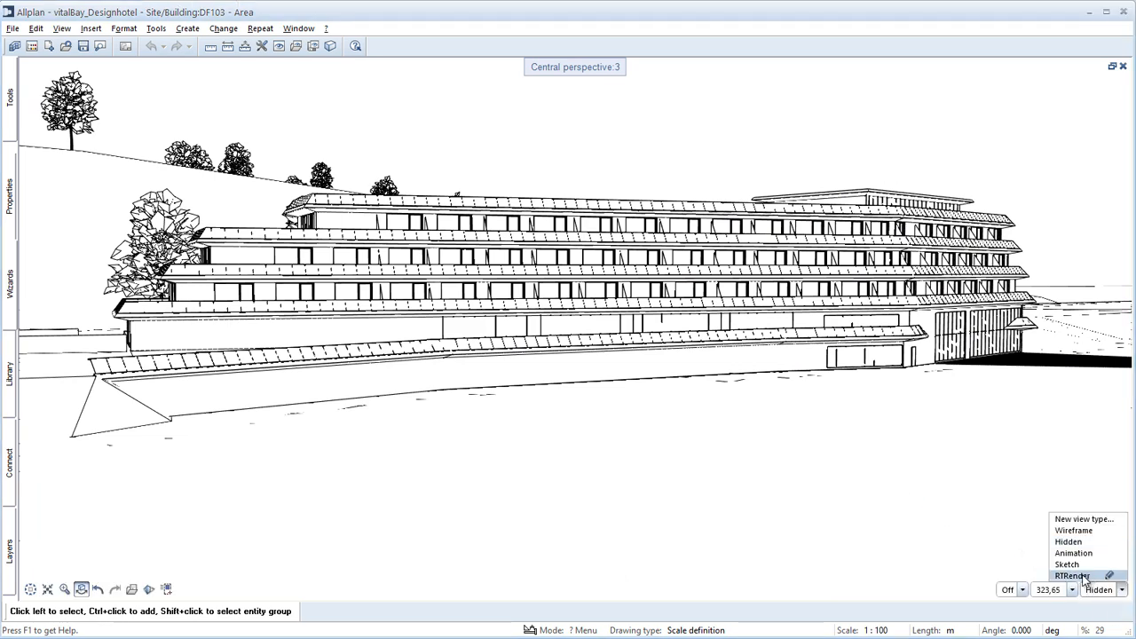
click(1072, 576)
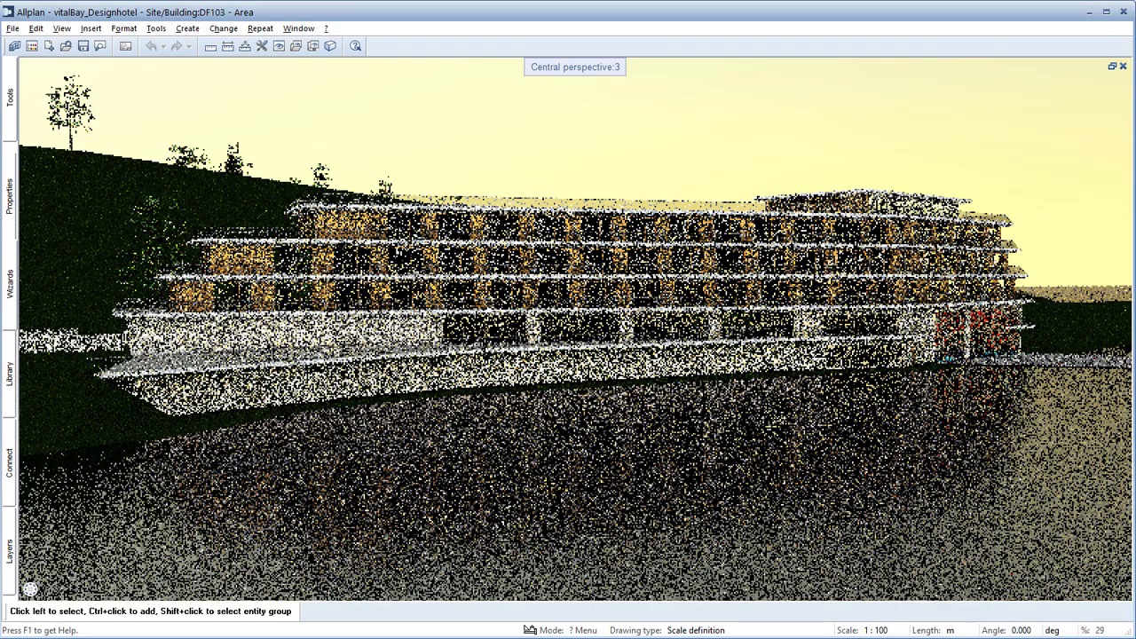